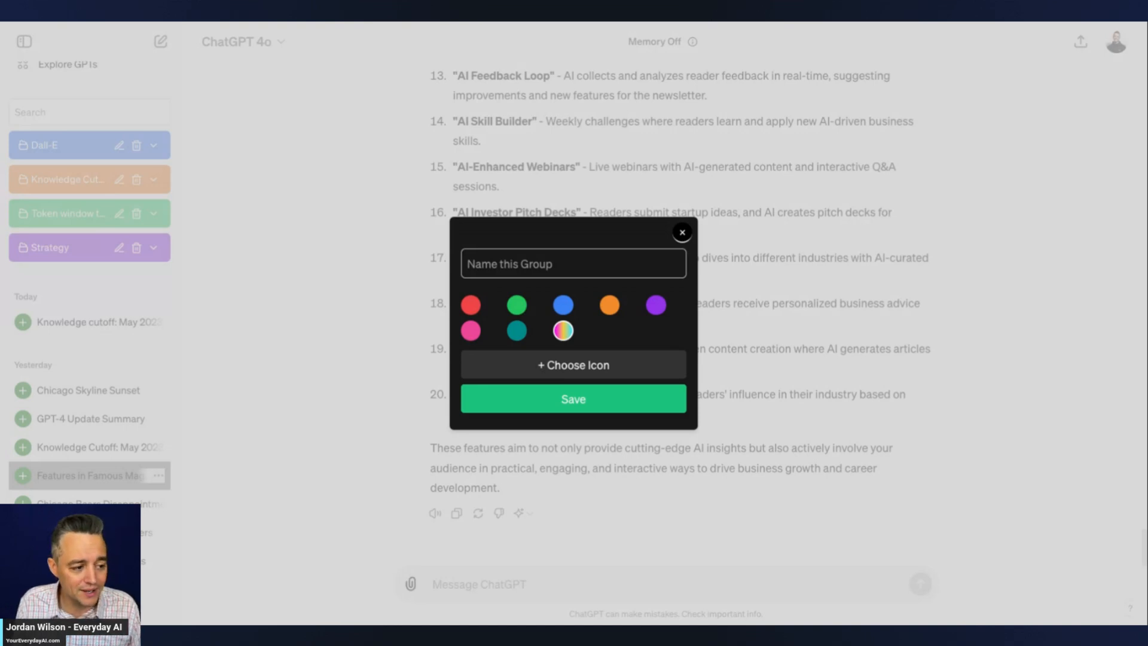
# Step: Focus the group name field, then dismiss the new group form unsaved
pyautogui.click(573, 264)
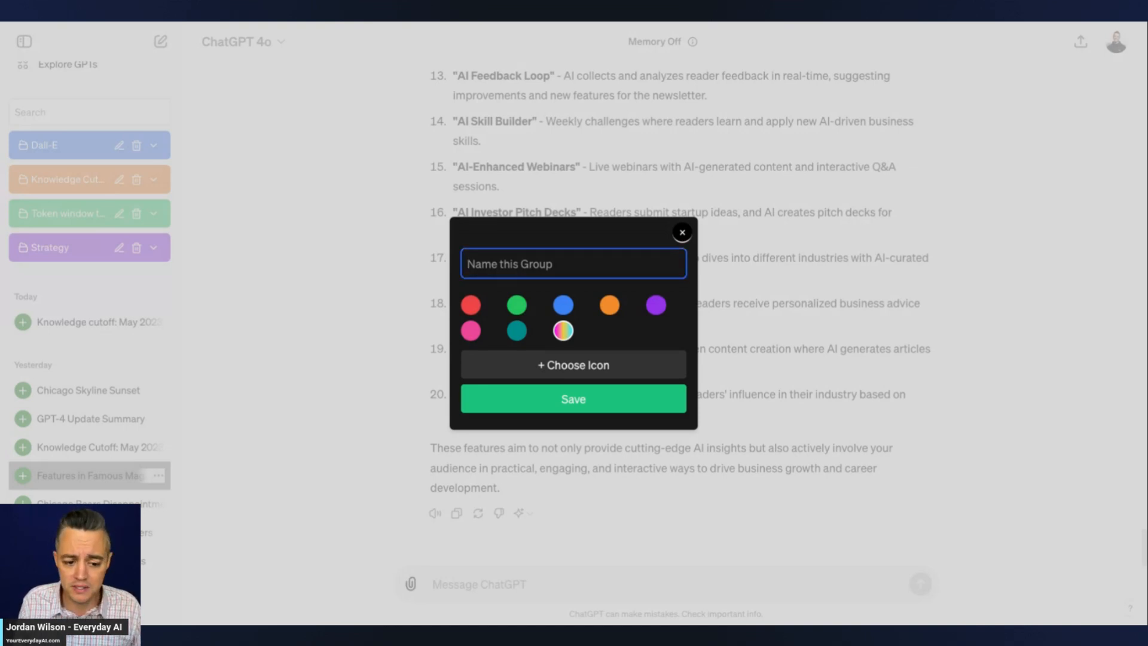
pyautogui.click(681, 233)
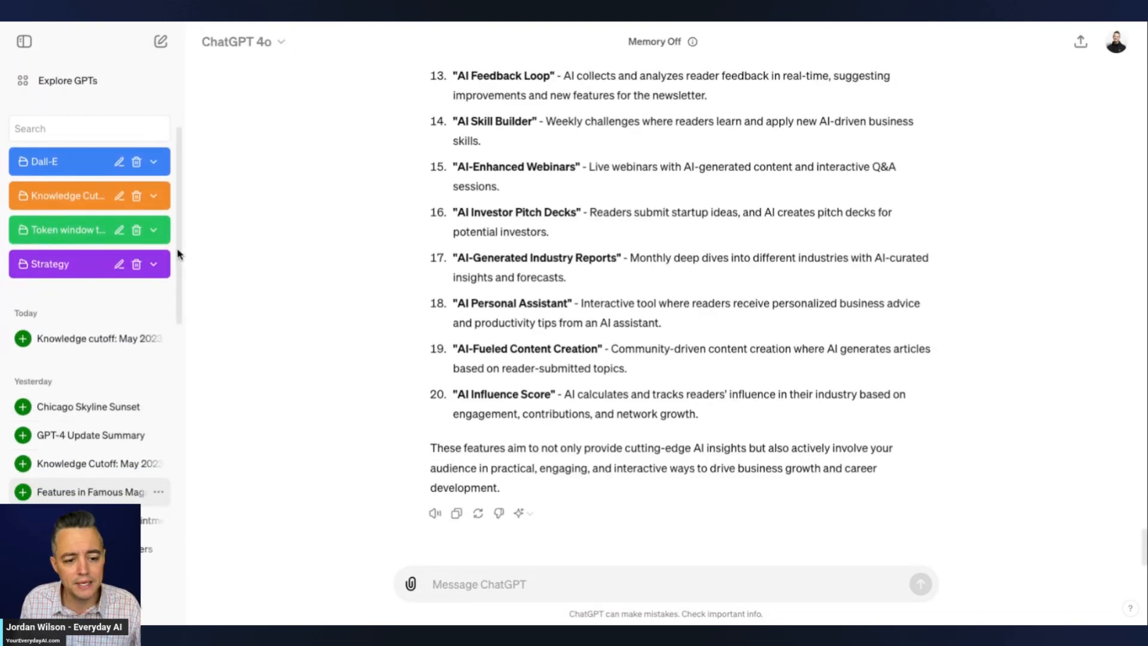
# Step: Hide and reshow the sidebar, then scroll down the chat list
pyautogui.click(24, 41)
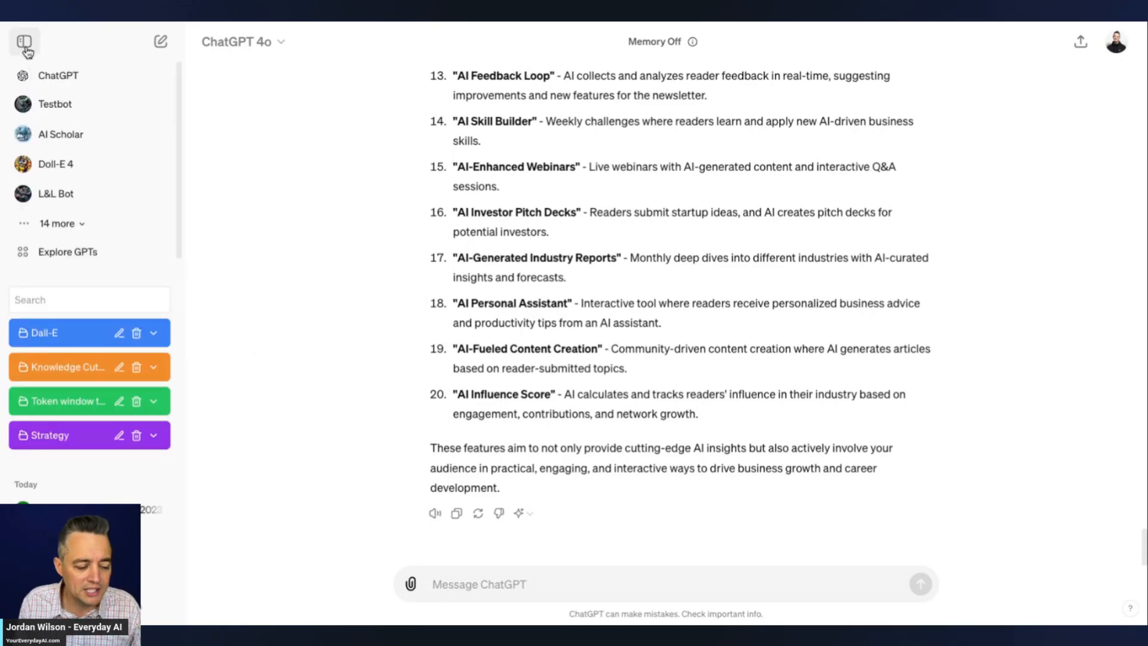
pyautogui.click(24, 41)
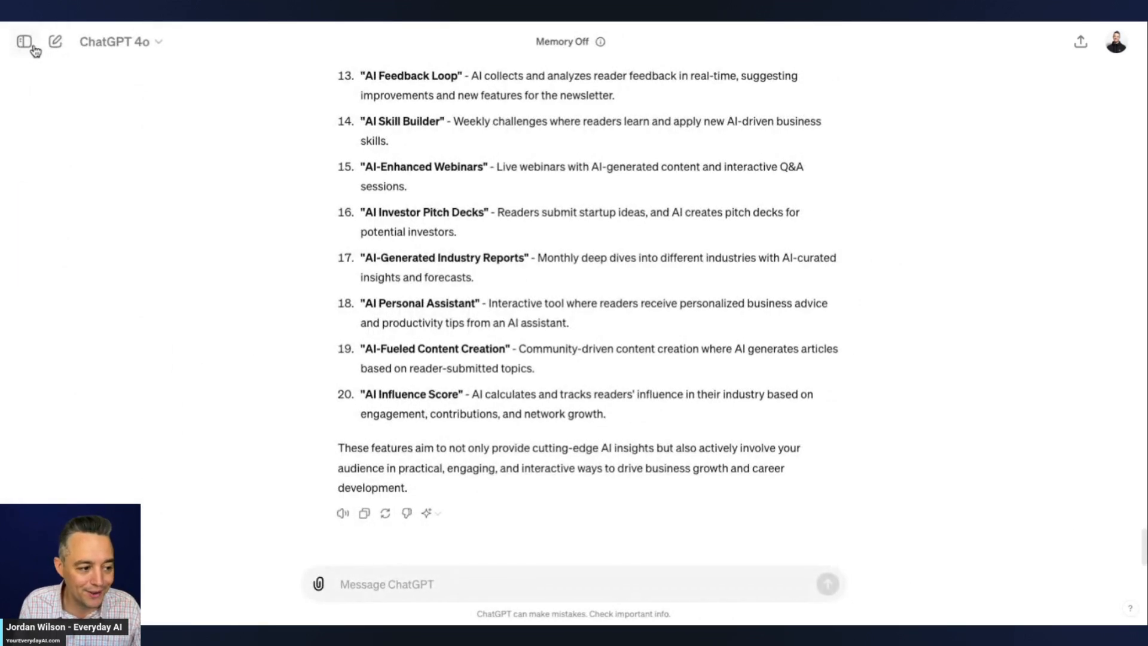
pyautogui.click(23, 42)
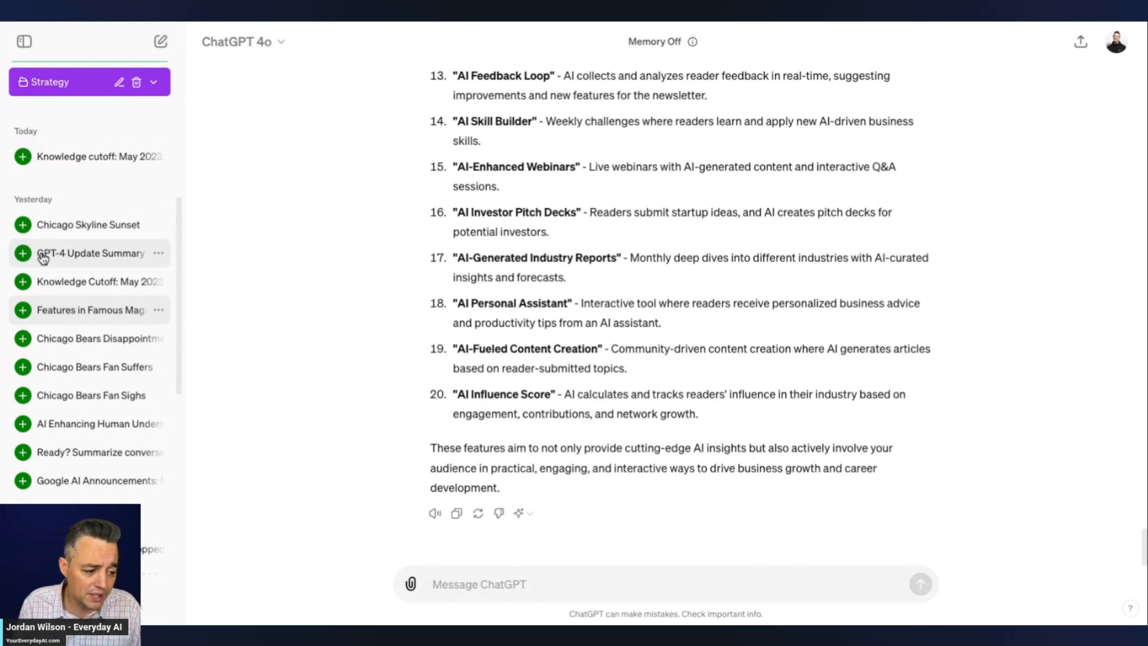
pyautogui.moveTo(62, 295)
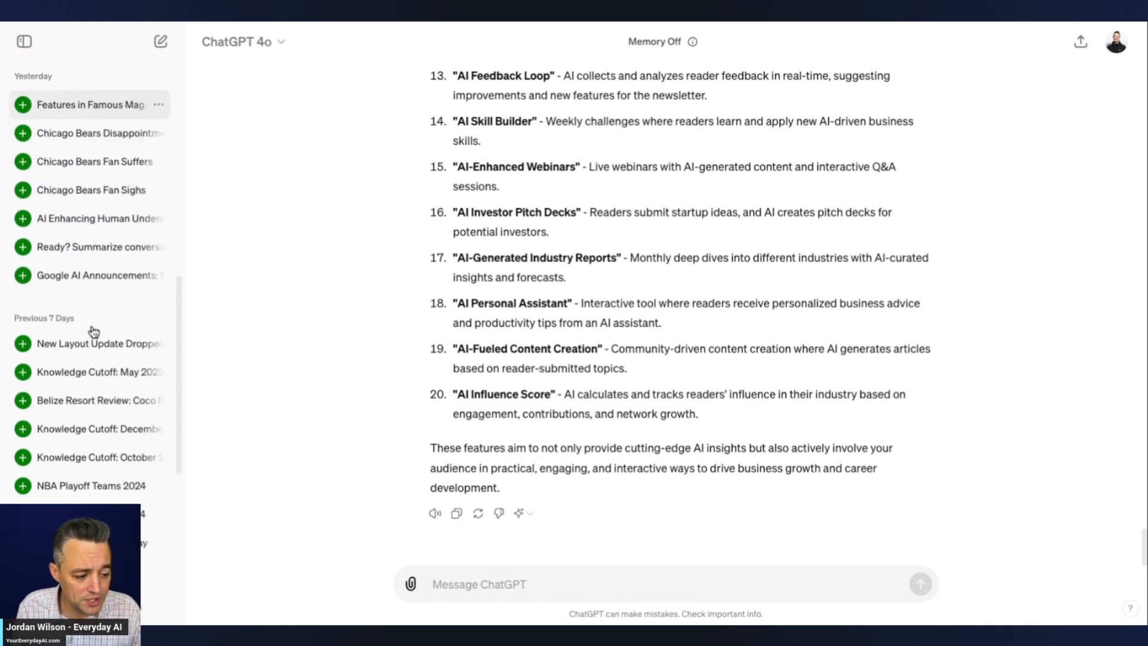
pyautogui.scroll(-3)
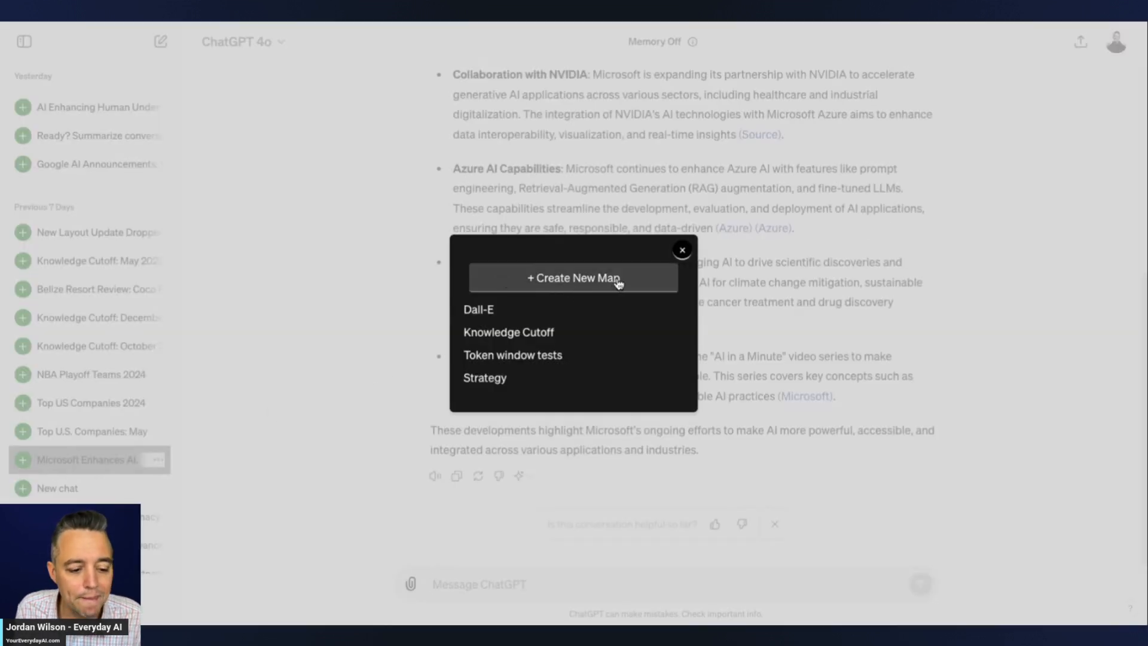
# Step: Create and save an orange map named 'Microsoft research'
pyautogui.click(573, 278)
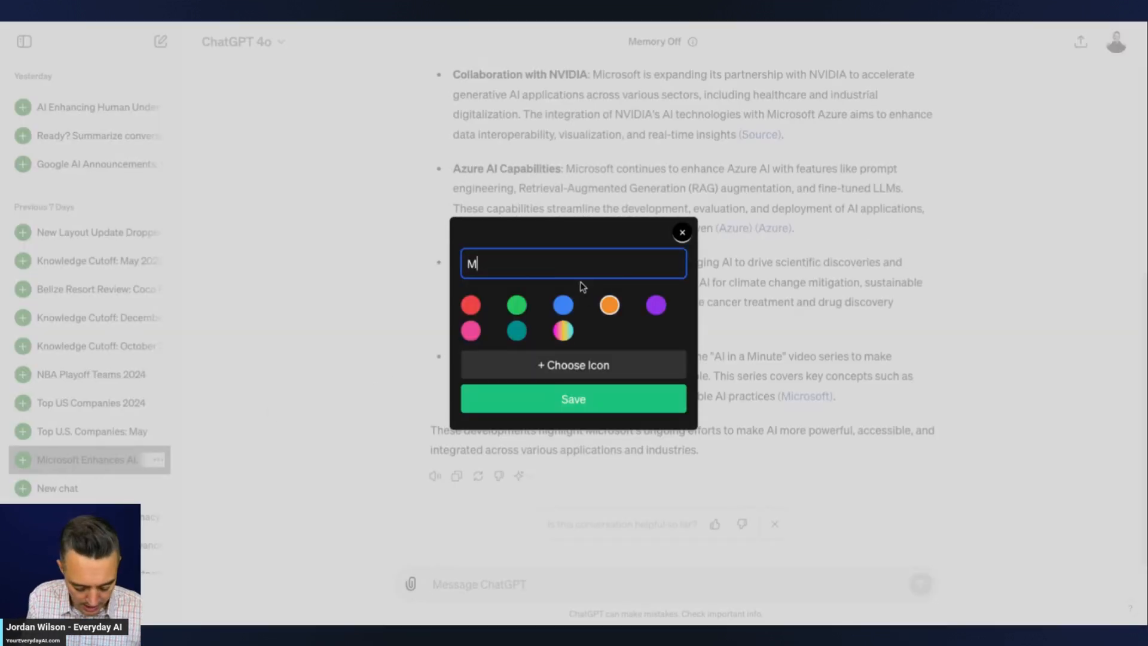
pyautogui.write('icrosoft')
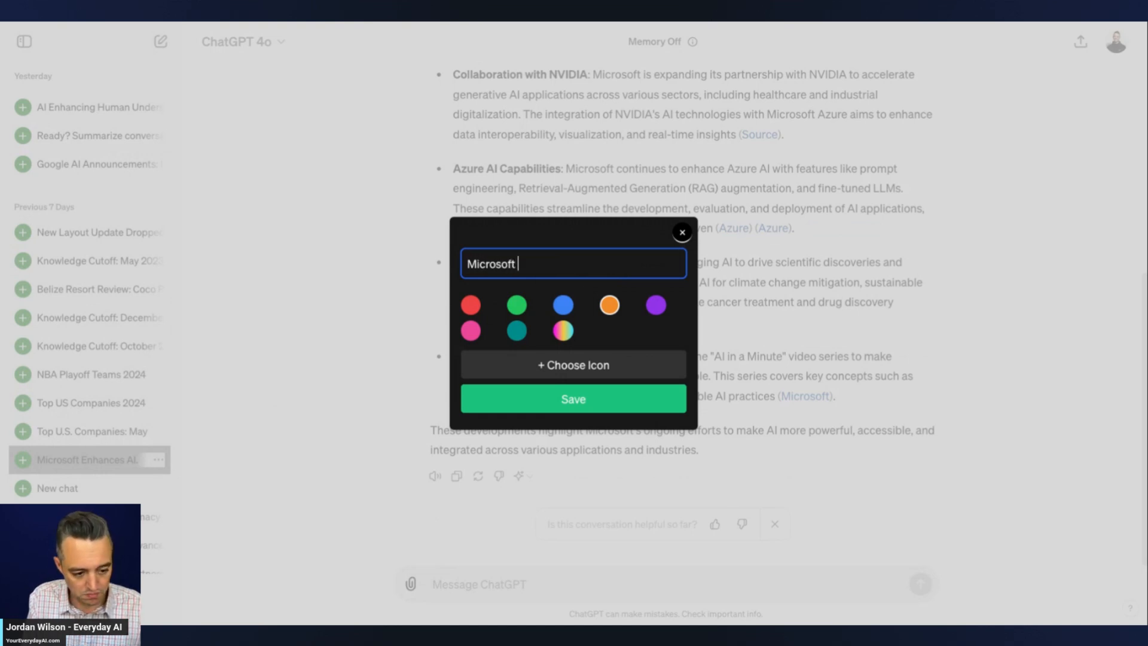
pyautogui.write('research')
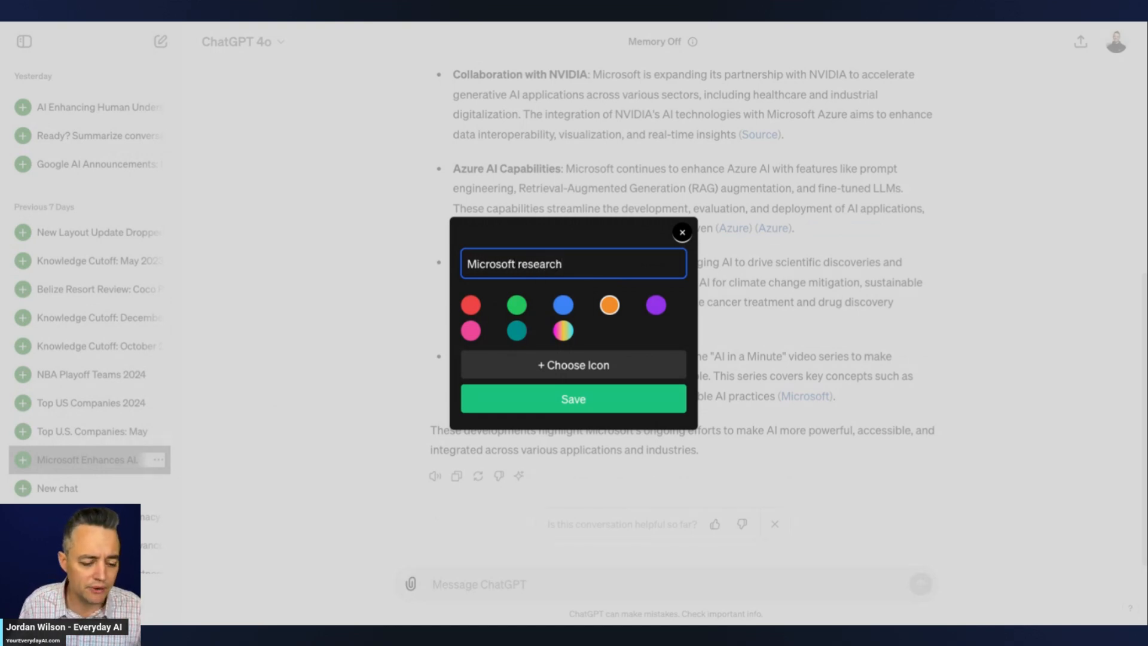
pyautogui.moveTo(605, 417)
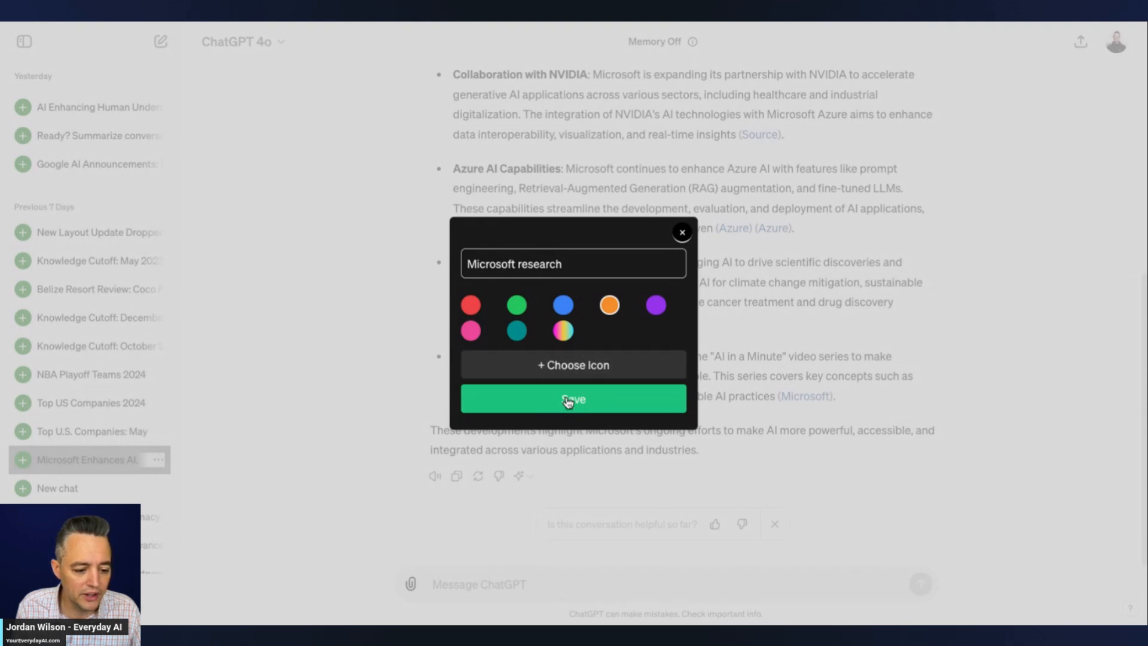
pyautogui.click(573, 398)
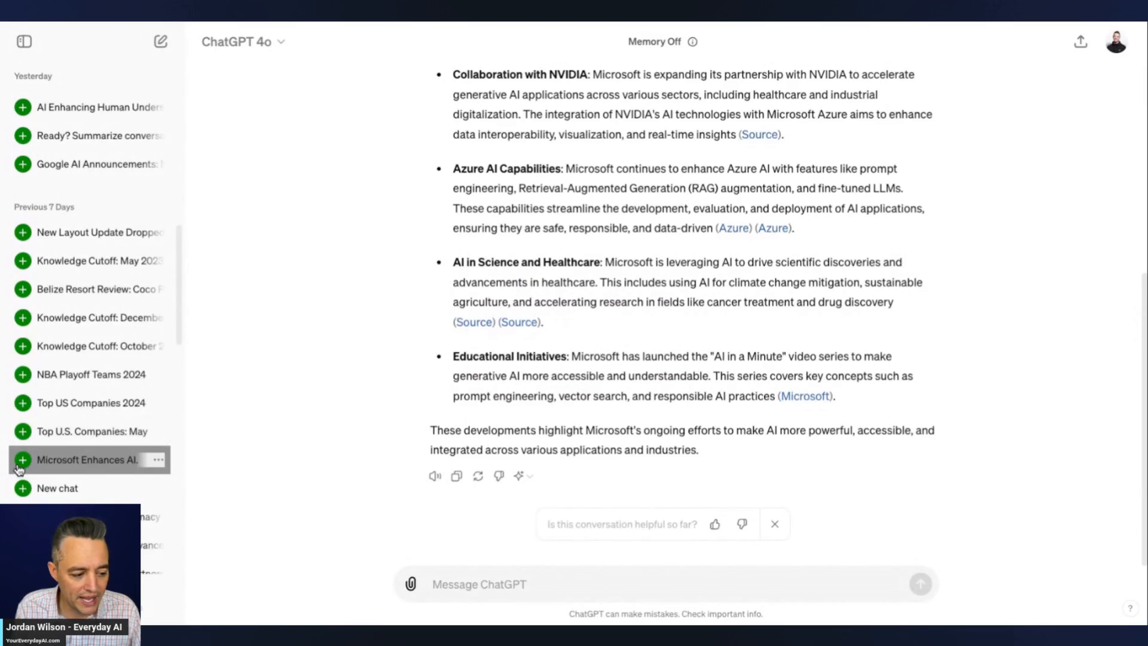
pyautogui.moveTo(99, 431)
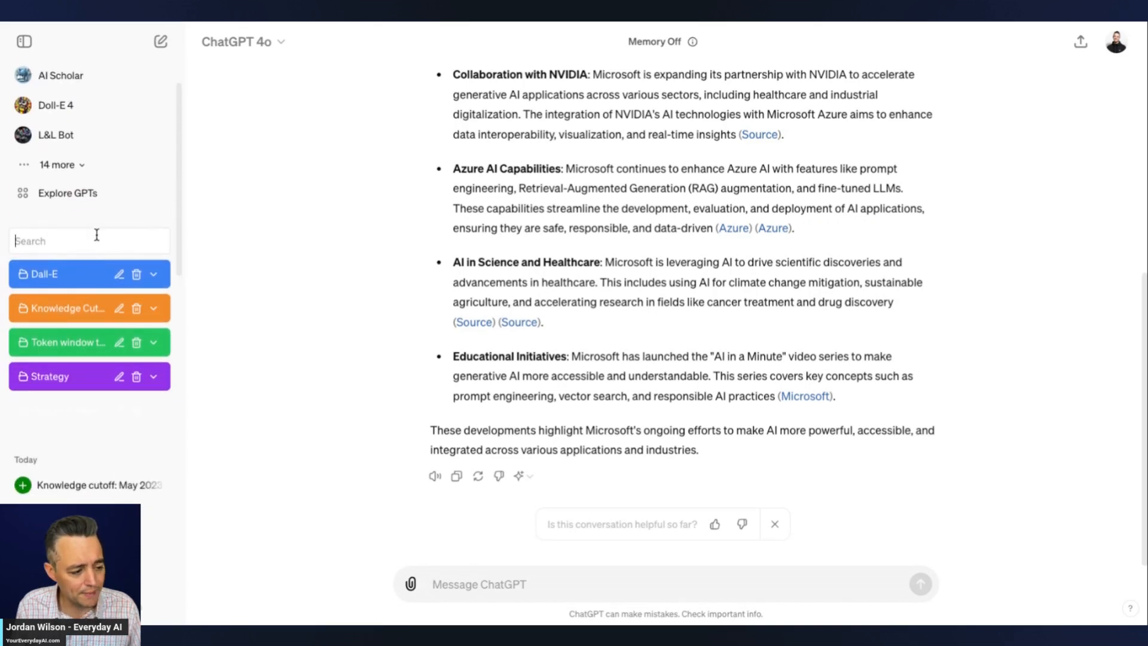
# Step: Search the sidebar for 'microsoft', scroll the list, and start a new map
pyautogui.write('microsoft')
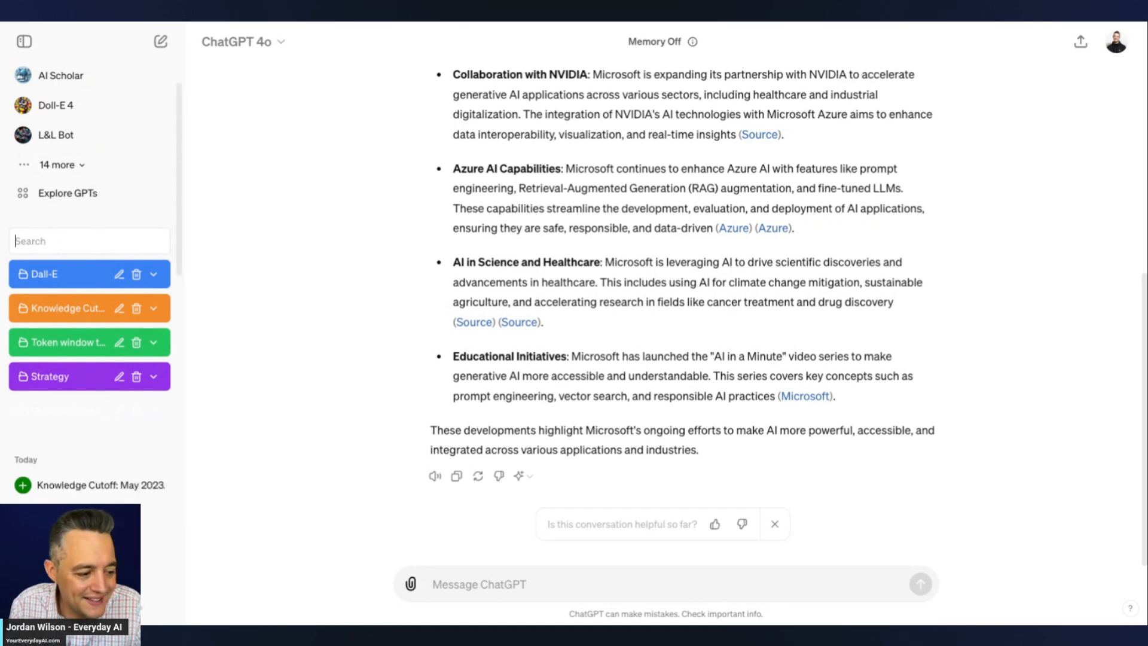
pyautogui.scroll(-3)
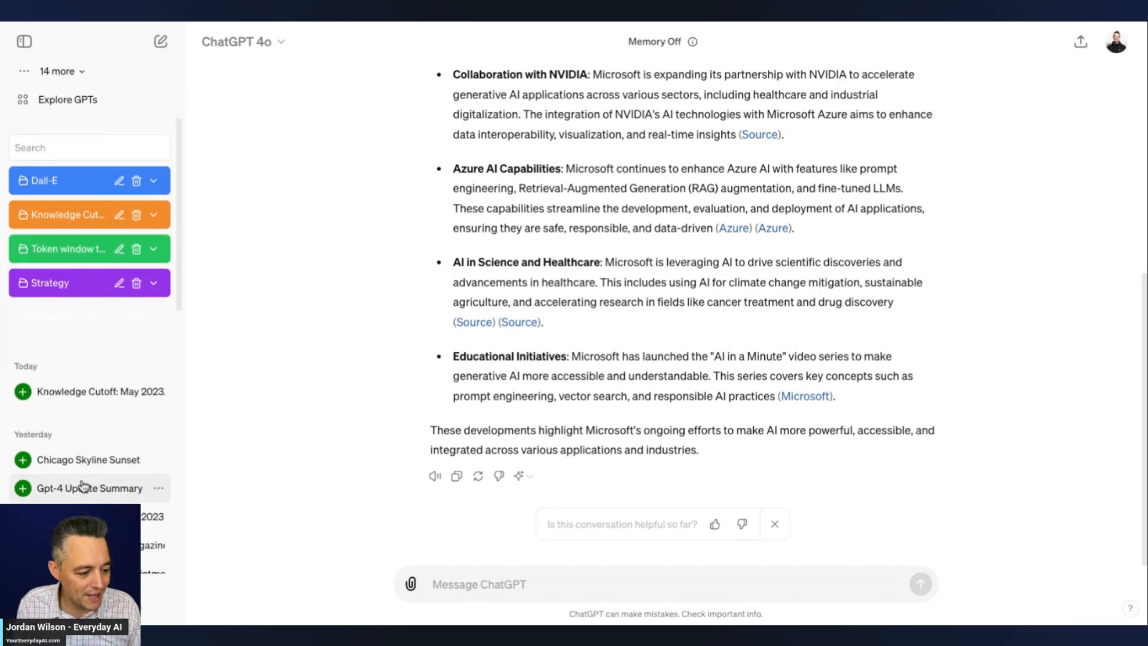
pyautogui.scroll(-3)
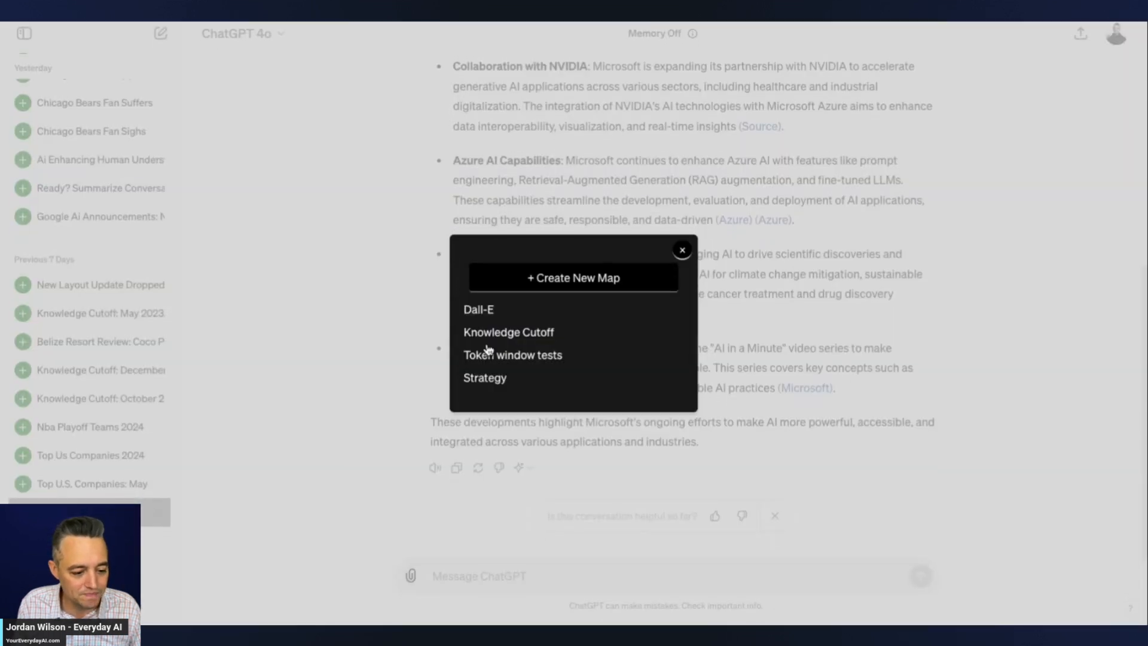
pyautogui.click(573, 277)
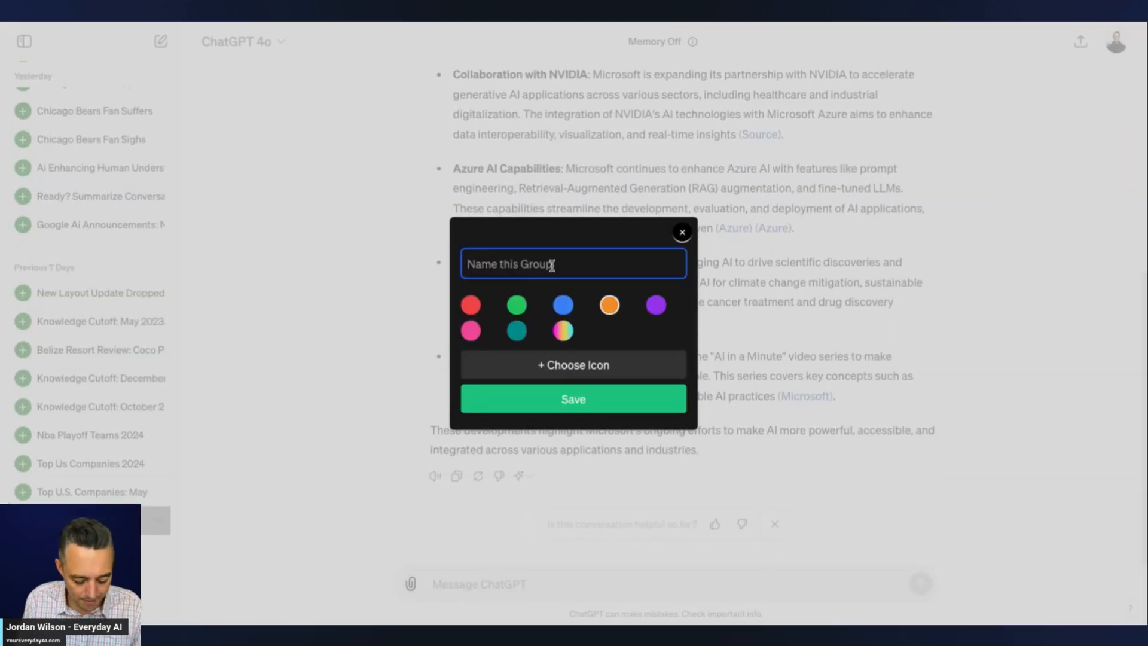
# Step: Correct the misspelled name and save the green 'Microsoft Research 1' map
pyautogui.write('Microsfot')
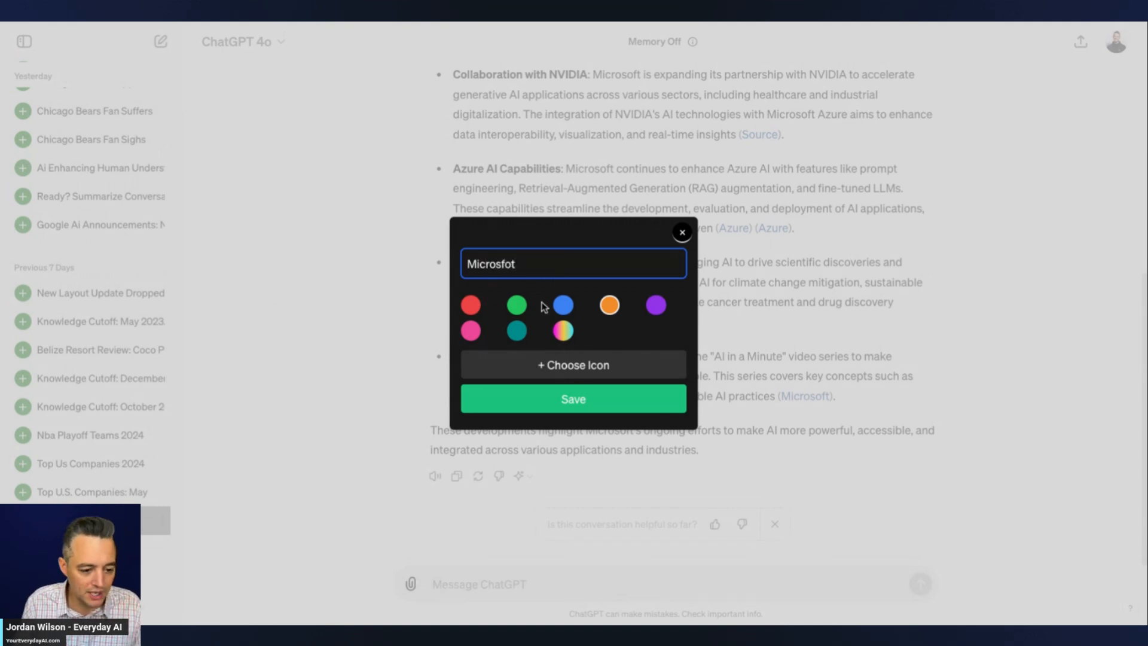
pyautogui.press('Backspace')
pyautogui.write('oft Research 1')
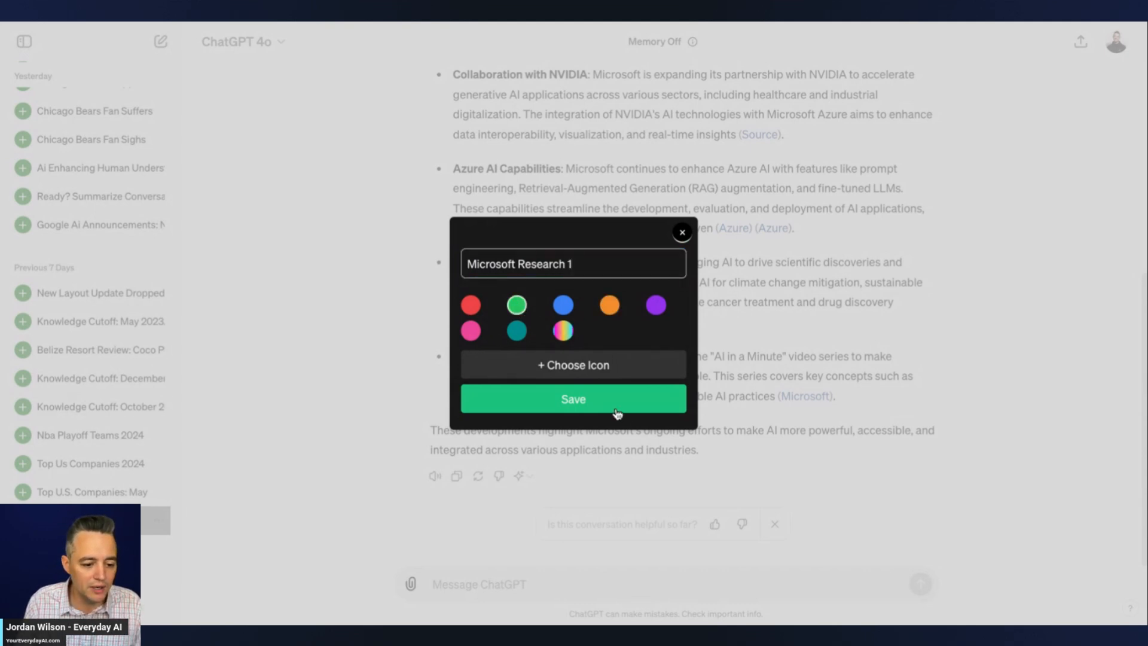
pyautogui.click(573, 398)
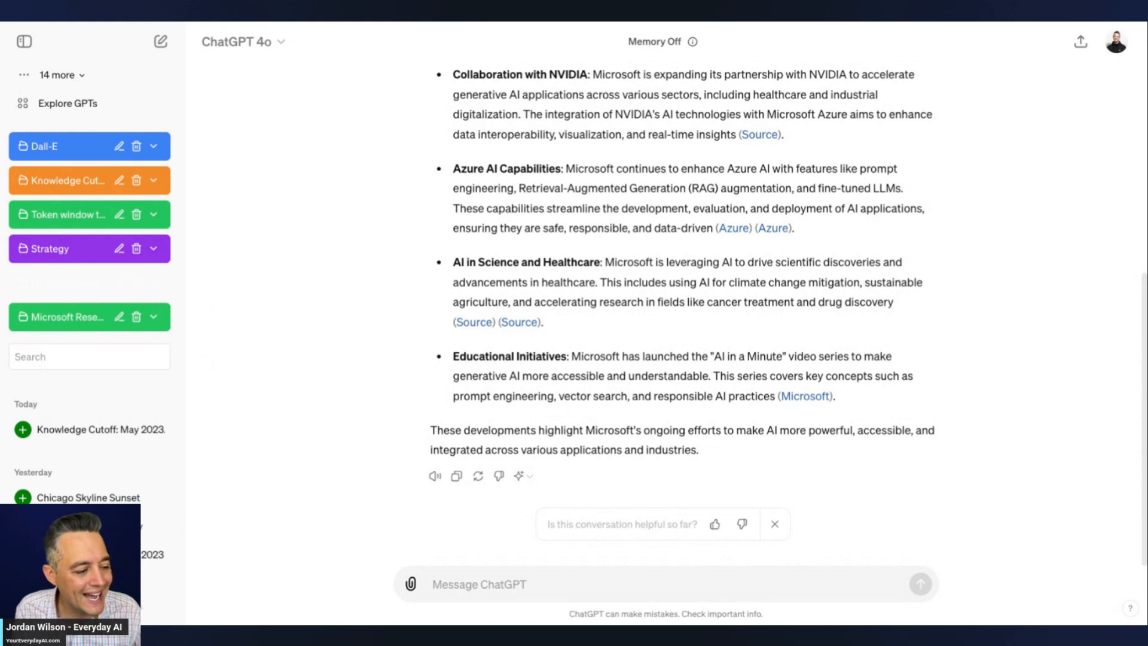
pyautogui.moveTo(22, 284)
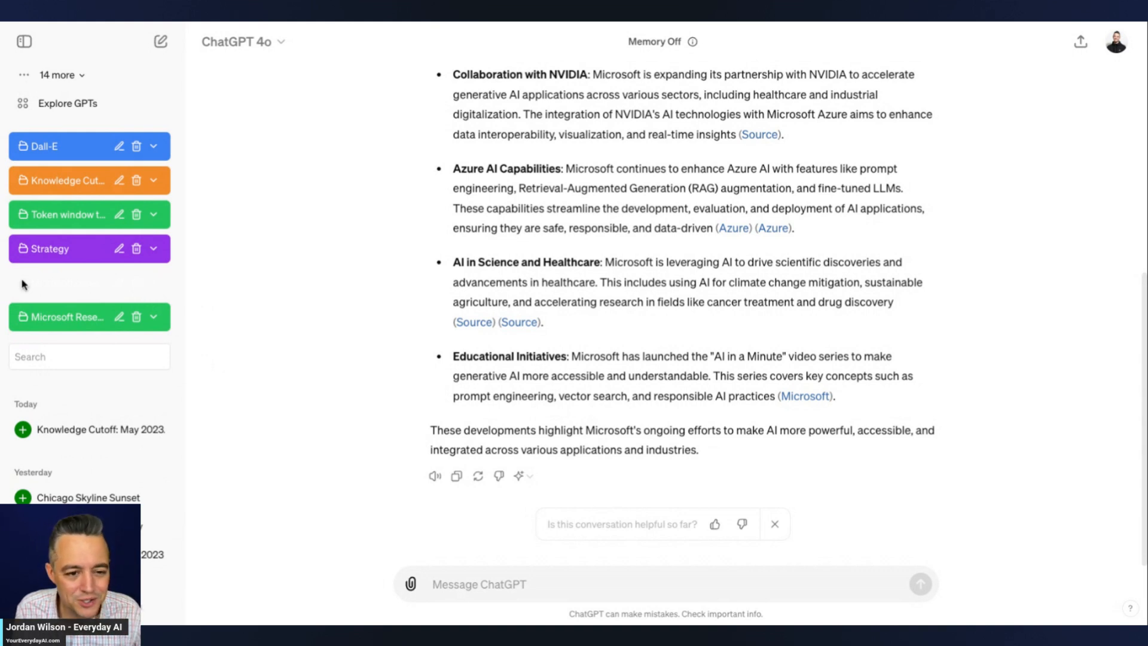
pyautogui.moveTo(140, 292)
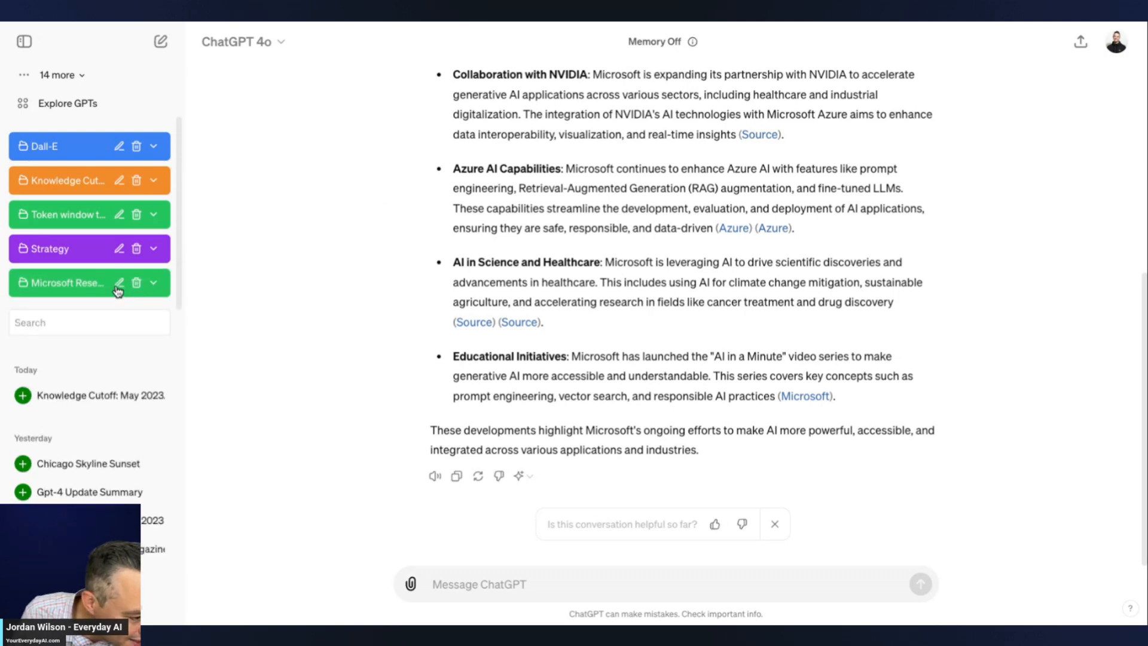
# Step: Edit the Microsoft Research map and save it with the teal colour
pyautogui.click(118, 283)
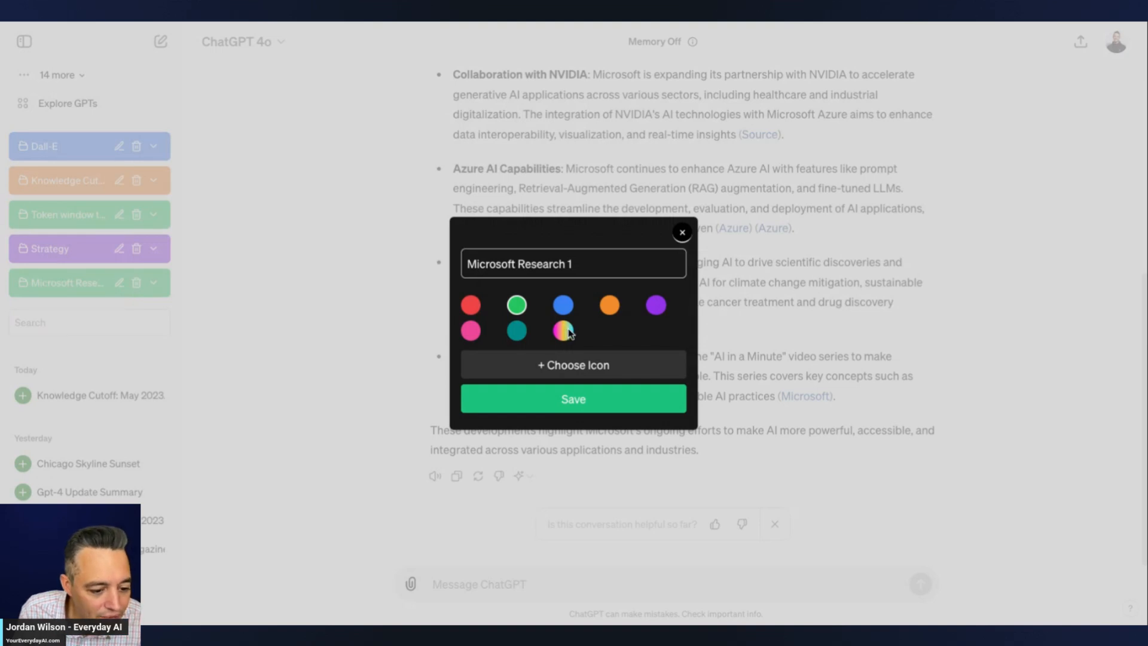
pyautogui.moveTo(672, 329)
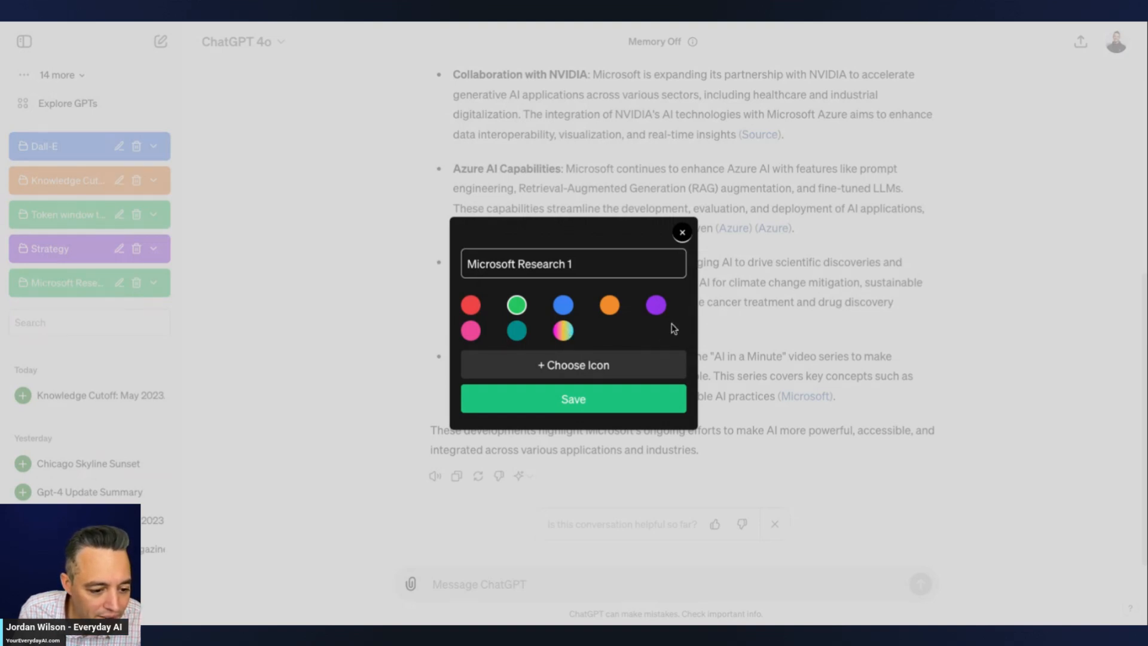
pyautogui.moveTo(591, 342)
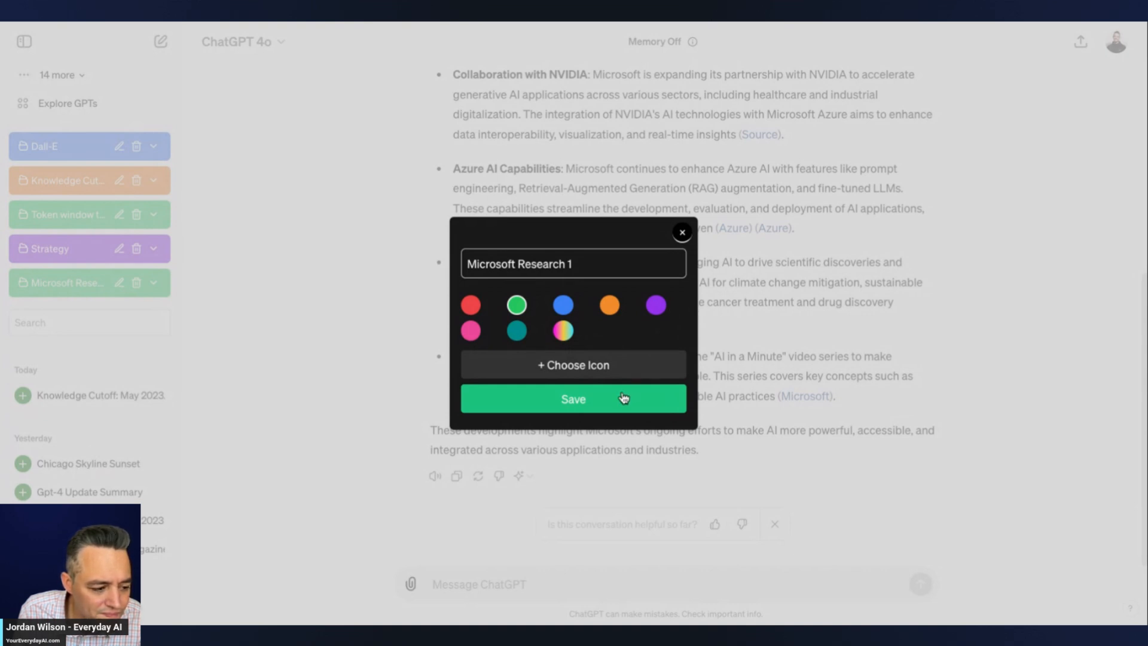
pyautogui.click(573, 399)
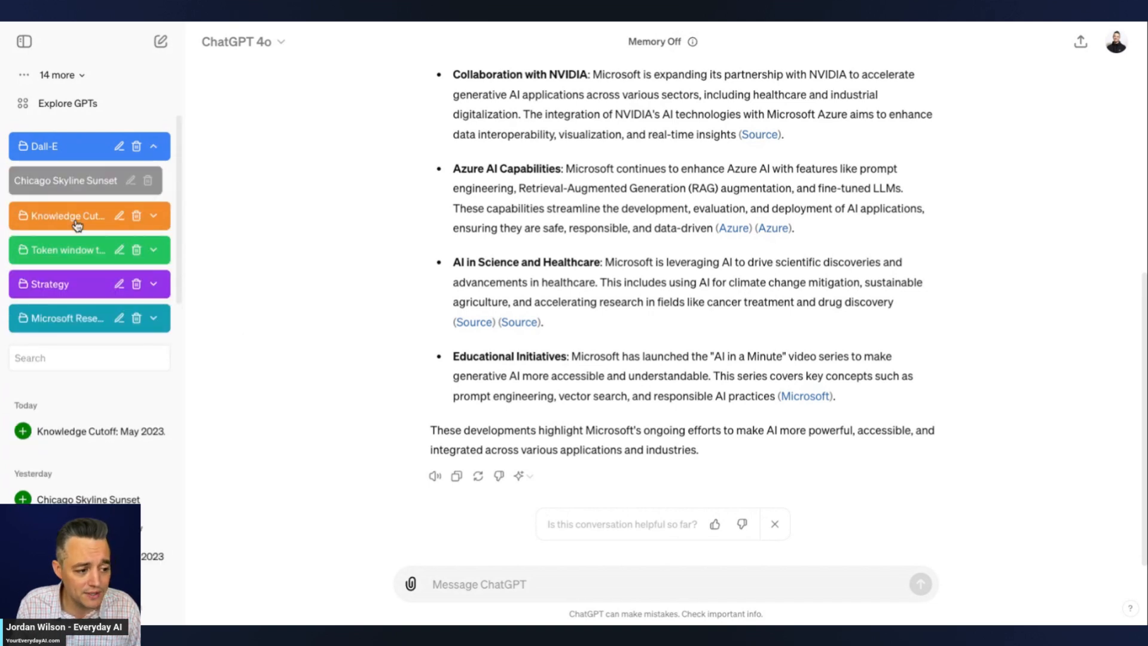
pyautogui.moveTo(73, 193)
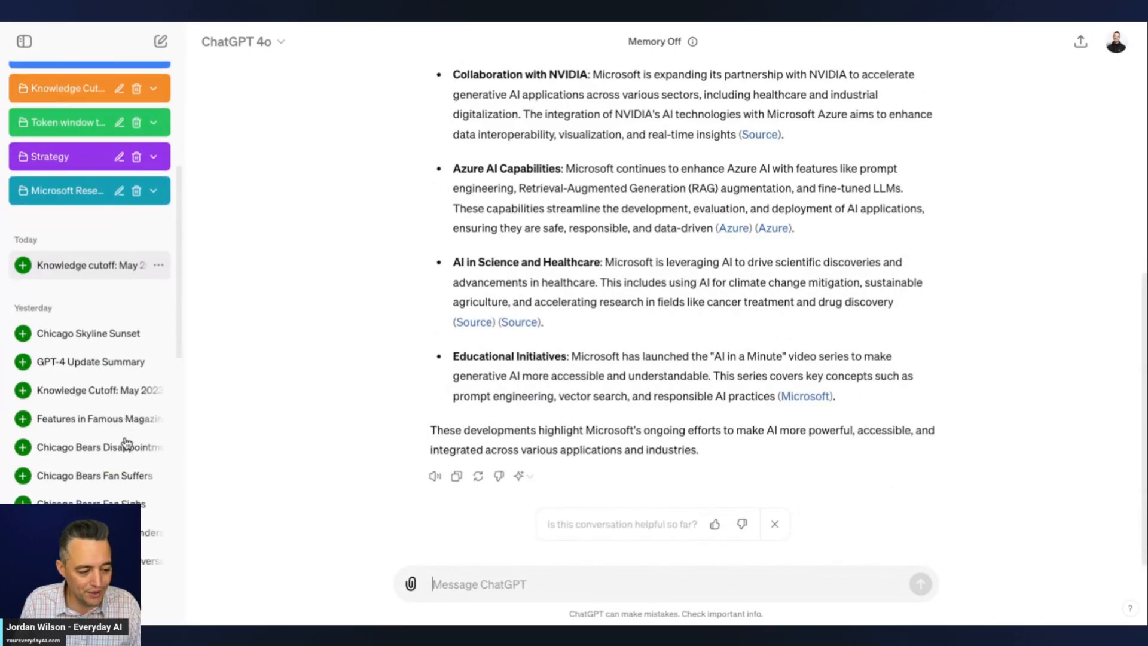
# Step: Scroll the sidebar down to the Previous 7 Days chats
pyautogui.scroll(-3)
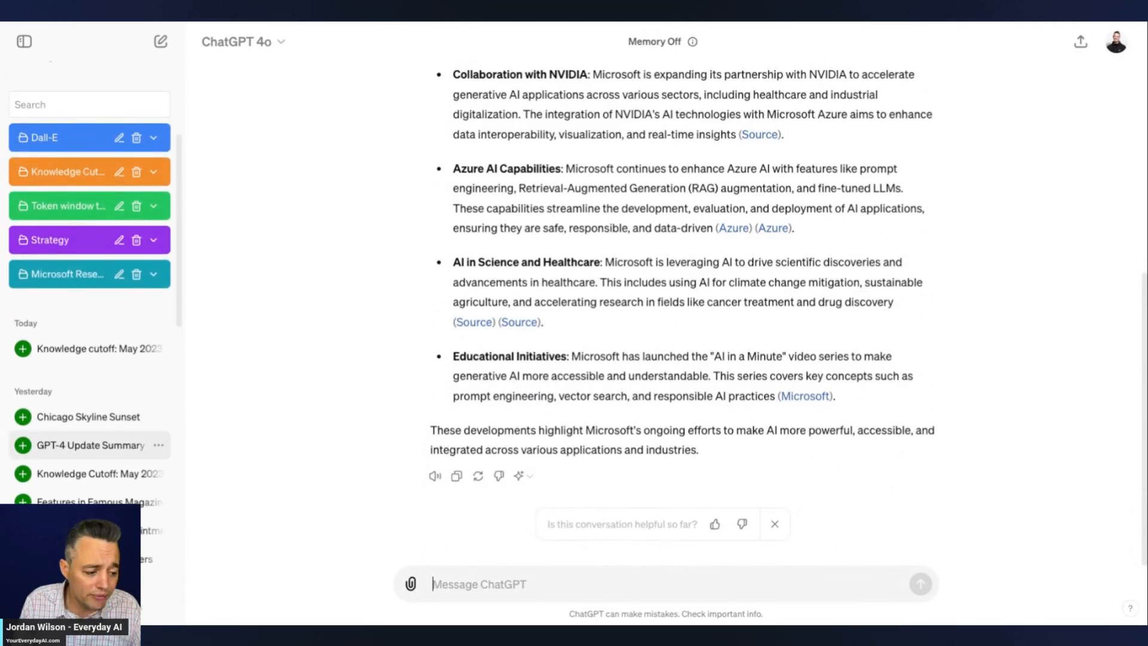
pyautogui.scroll(-3)
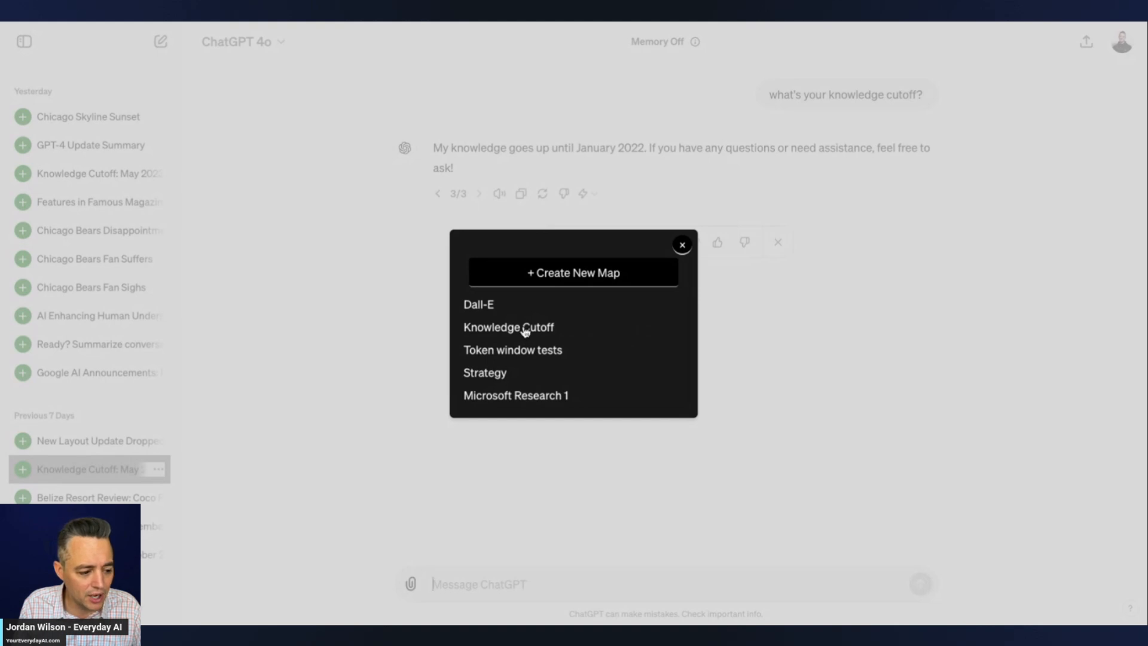
# Step: Rename the Knowledge Cutoff: May 2023 chat to 'KC3' and file it under Knowledge Cutoff
pyautogui.click(681, 244)
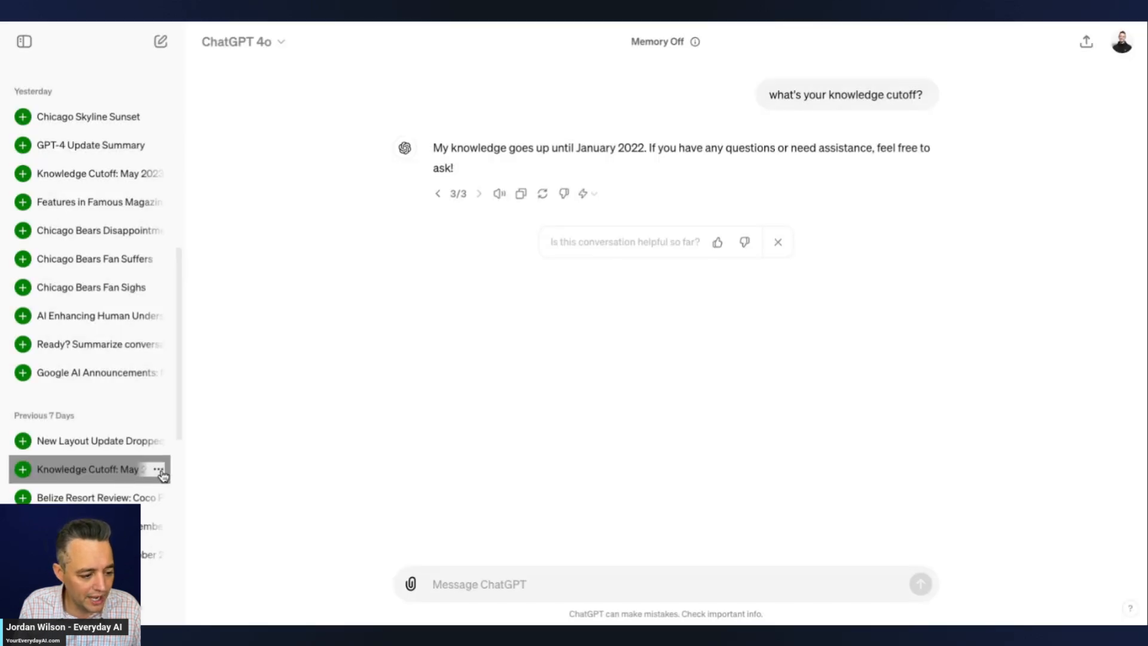
pyautogui.doubleClick(88, 468)
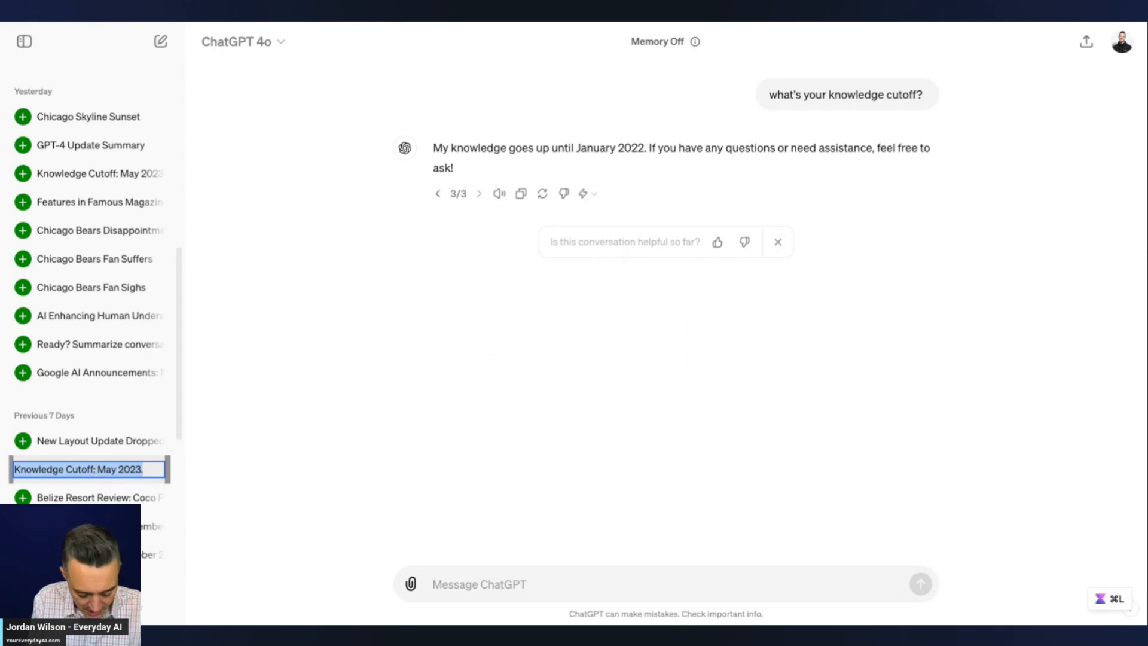
pyautogui.write('KC3')
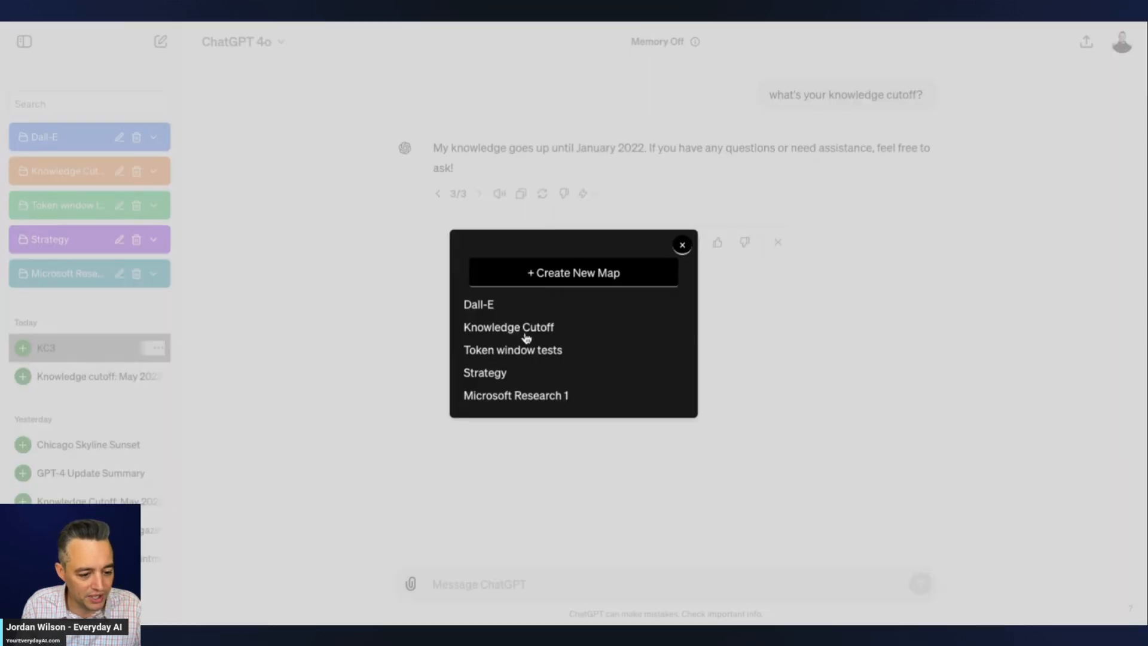
pyautogui.click(681, 244)
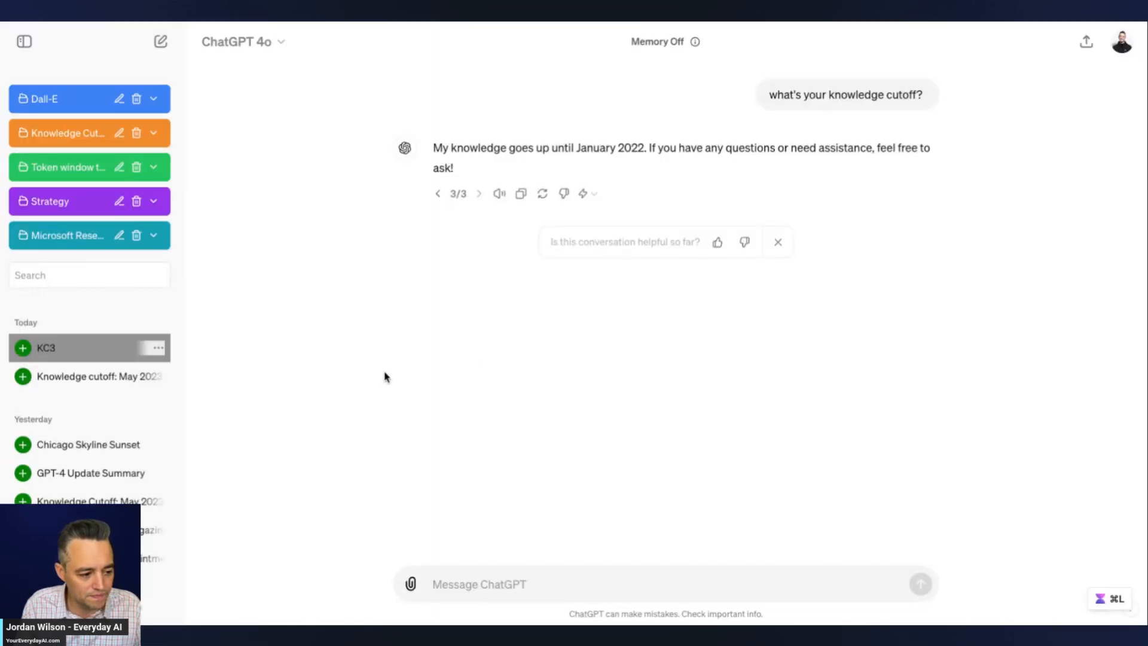
pyautogui.click(88, 445)
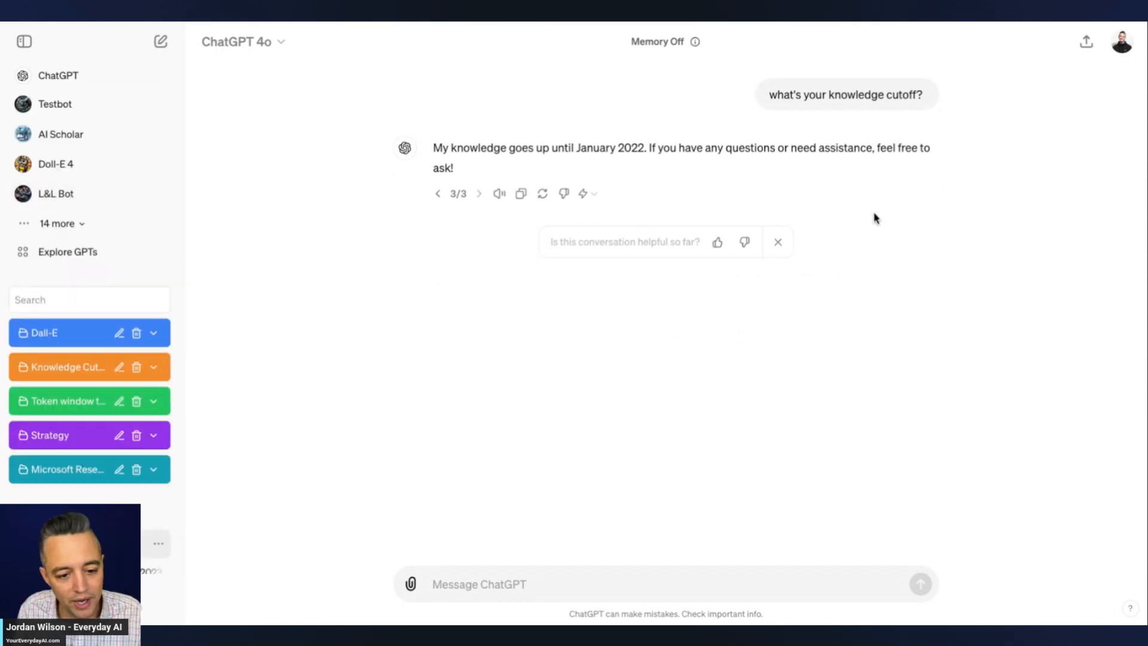
pyautogui.moveTo(125, 344)
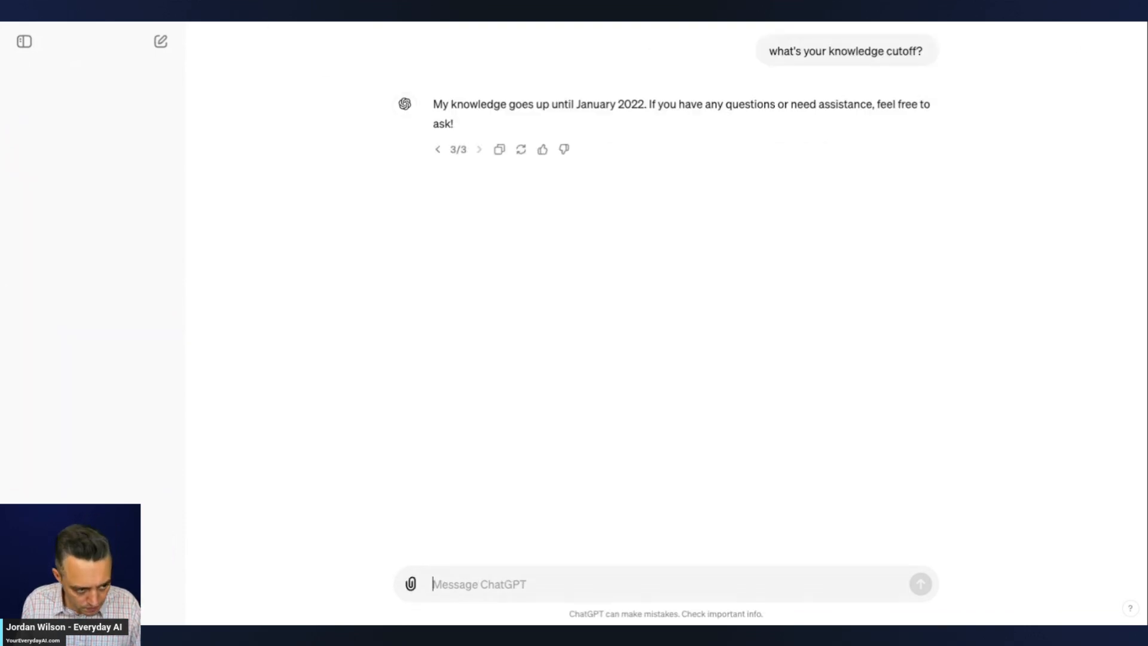
# Step: Search the sidebar for 'guid' to show only the birding guide chat
pyautogui.click(23, 41)
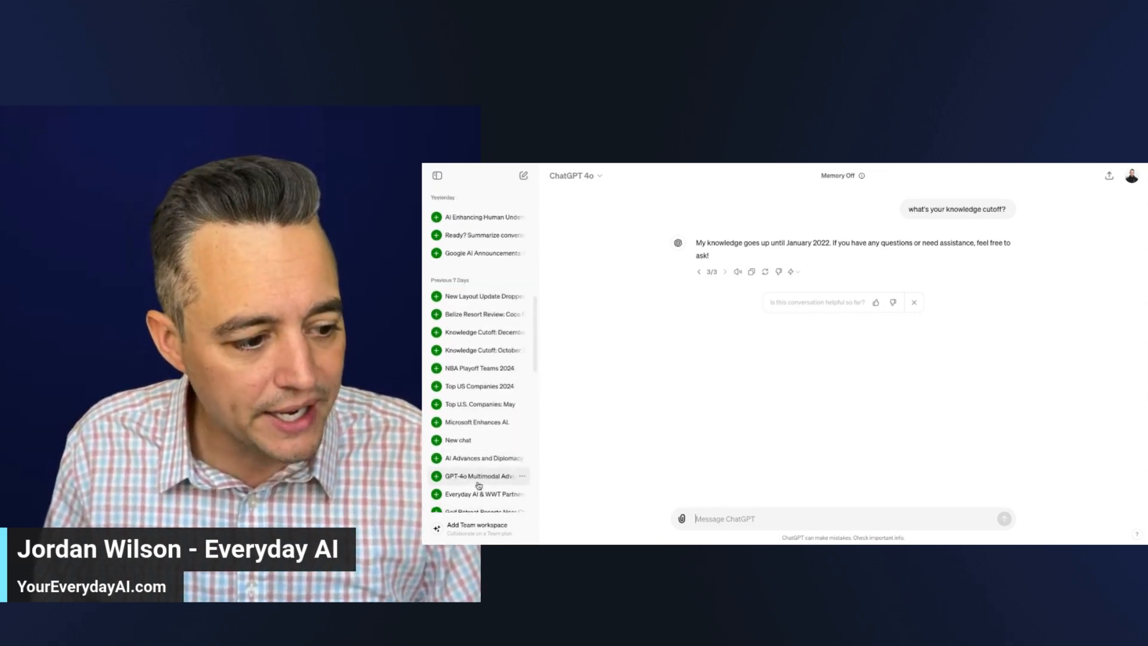
pyautogui.write('guid')
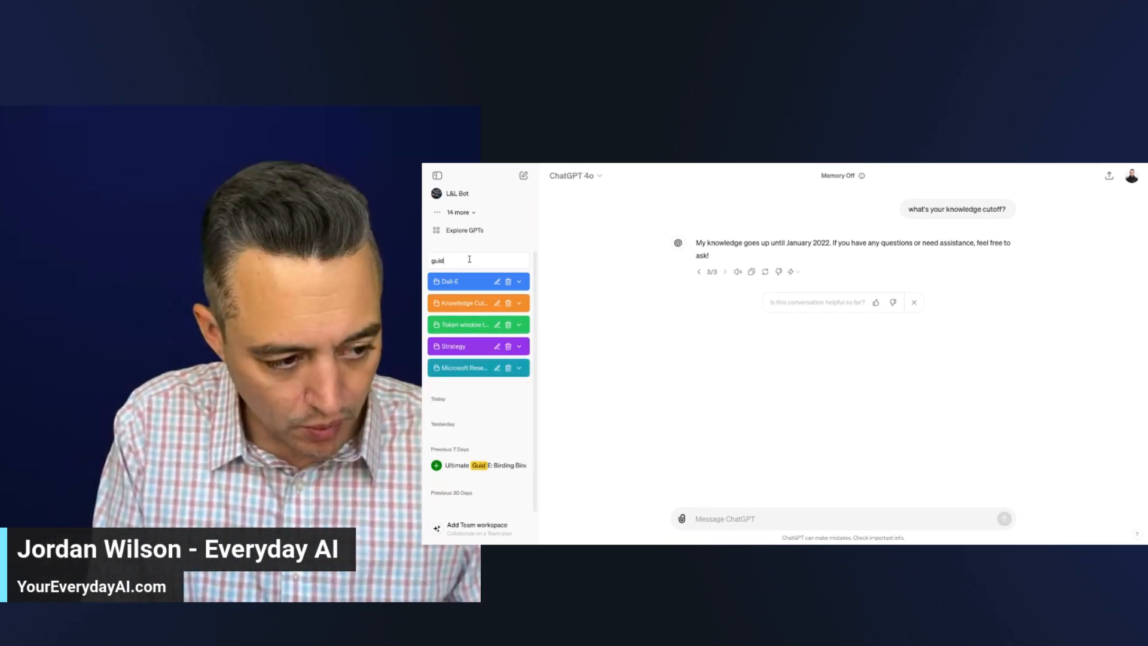